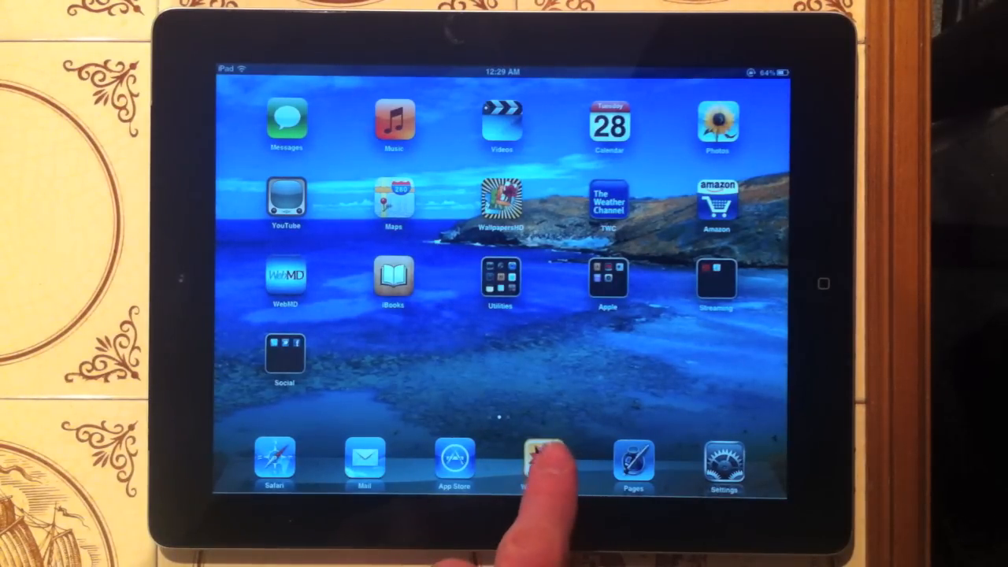
Launch WolframAlpha from the dock, showing results for 2(x^2)*3^2+4-6
left_click(544, 464)
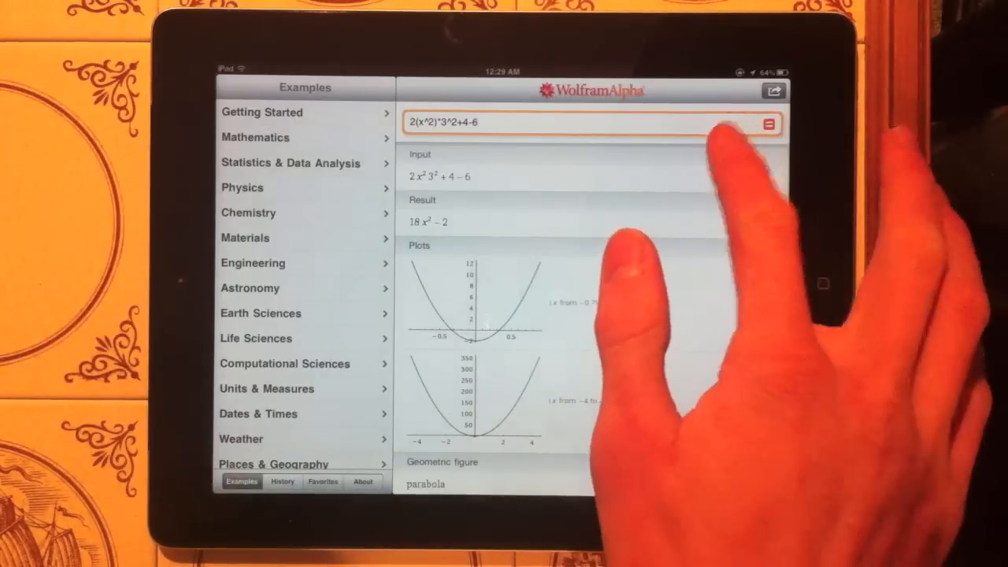
Replace the previous query with the equation 5^2-3*4(x^2)=34 and run it
left_click(591, 122)
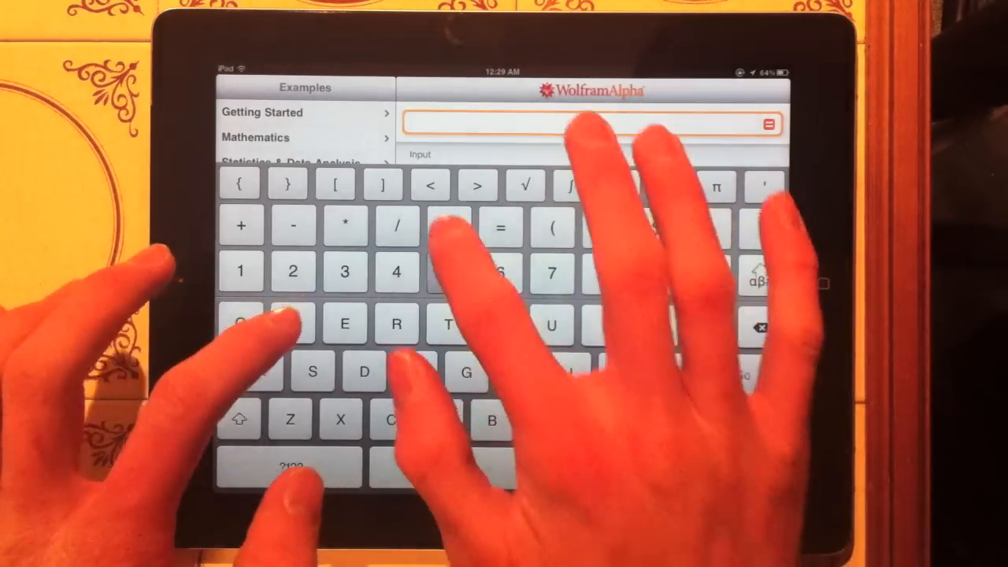
type("5^2-3*4(x^2")
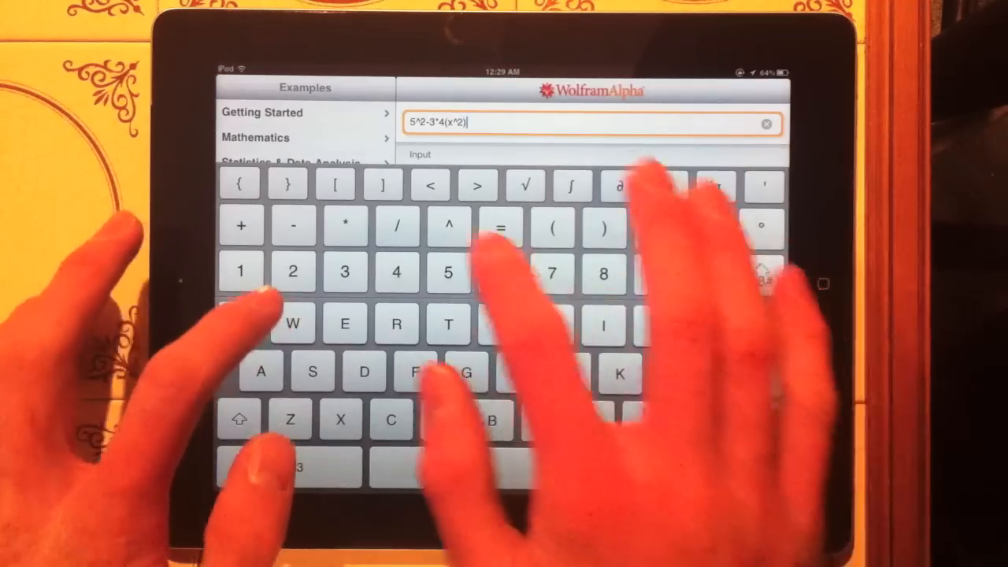
left_click(499, 226)
type("=34")
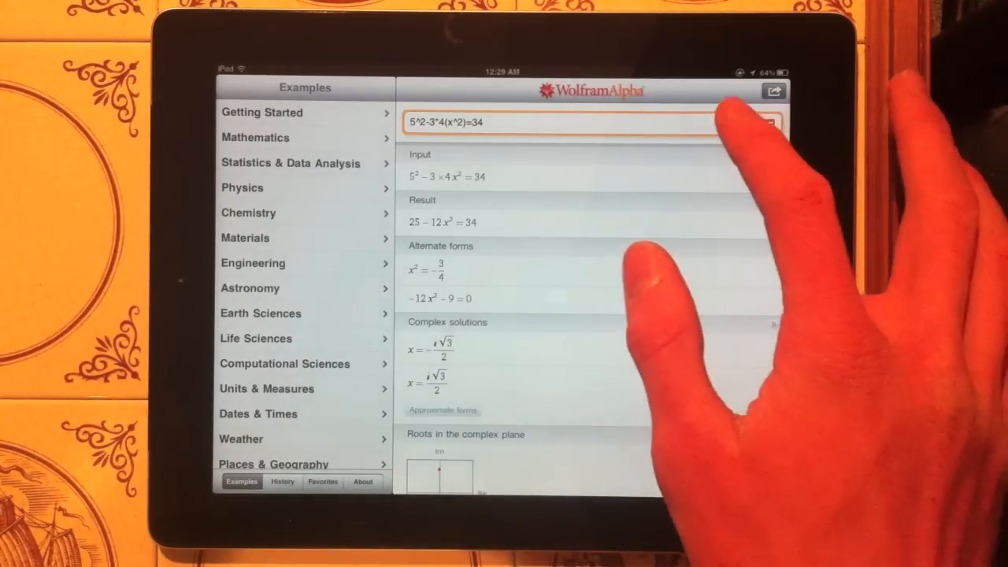
Append 'solve' to the equation query and reveal the step-by-step solution
left_click(563, 122)
type(" solve")
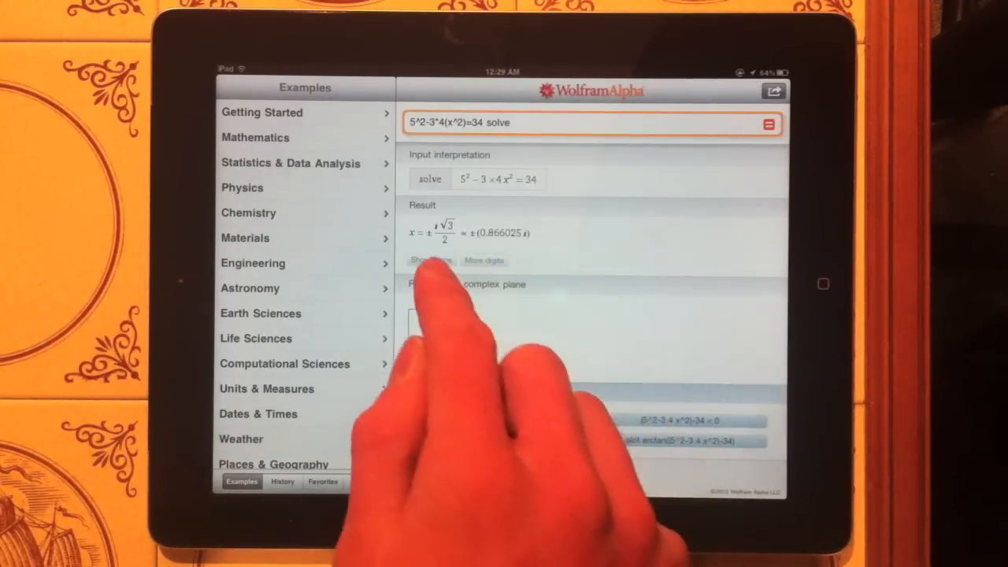
left_click(431, 260)
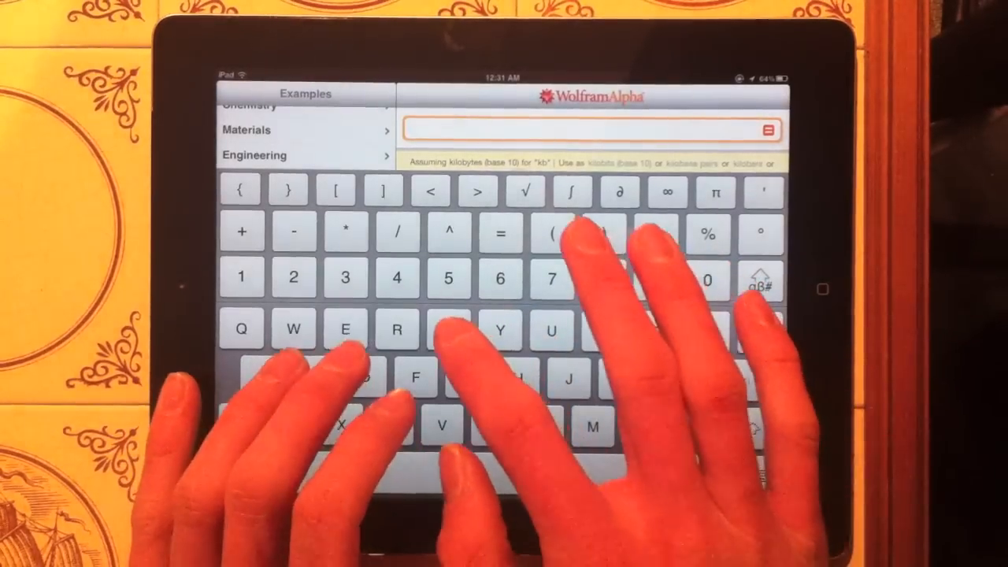
Compare Steve Jobs, Bill Gates and Steve Ballmer, scrolling through their birth details
type("steve")
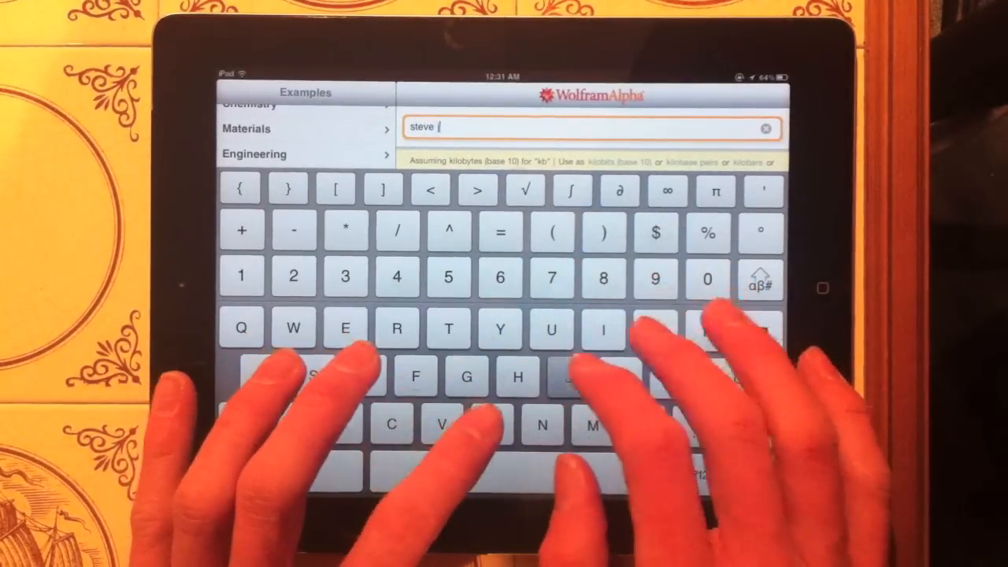
type("jobs, bill gates,")
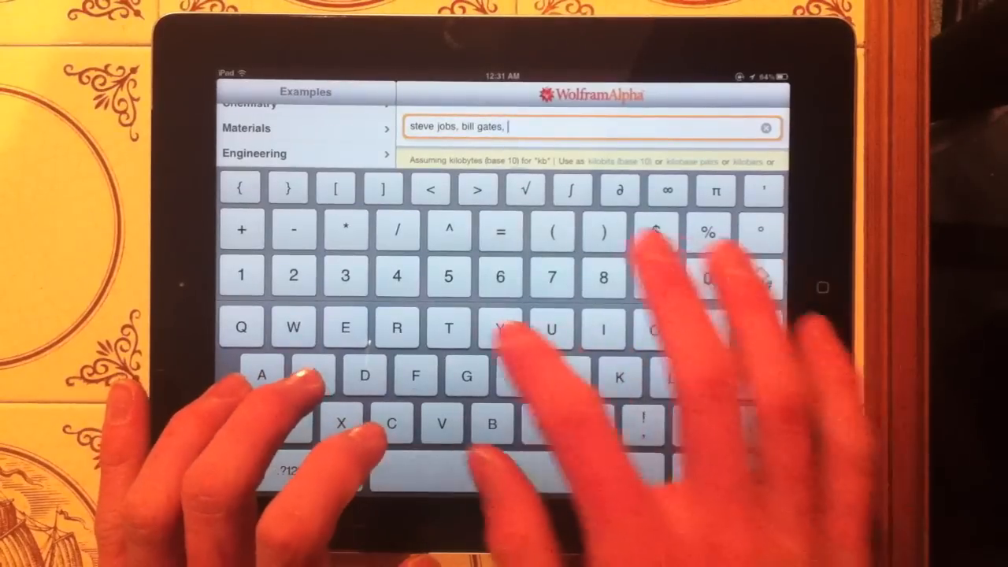
type("steve ballmer")
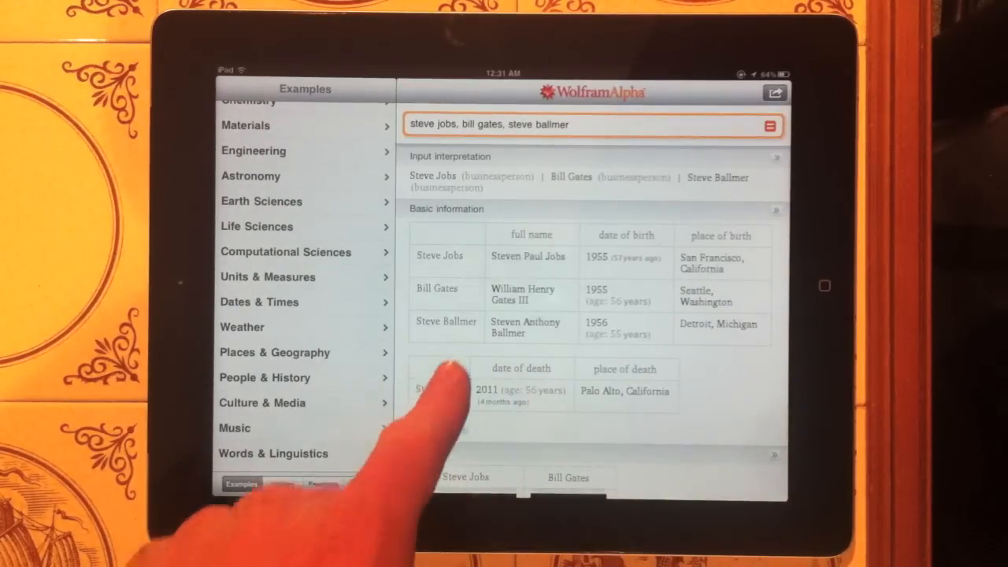
scroll("down", 3)
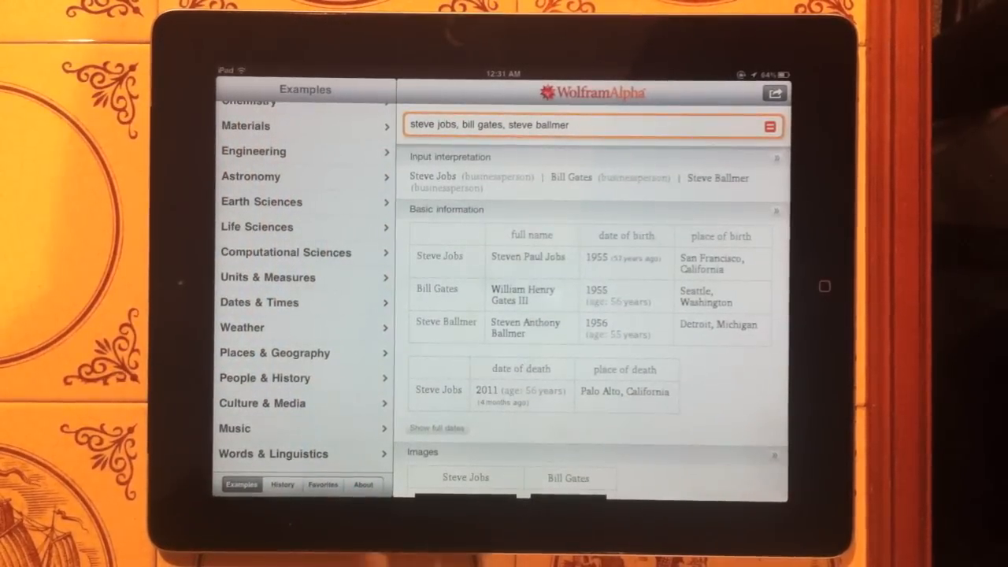
scroll("down", 3)
type("1 gbps")
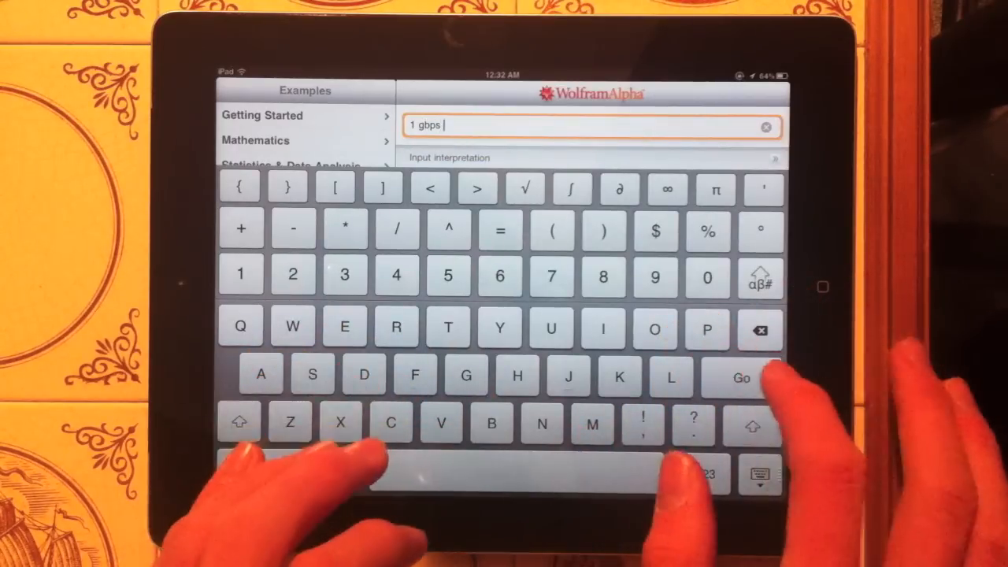
Run the '1 gbps' unit query, then clear the search field
left_click(741, 377)
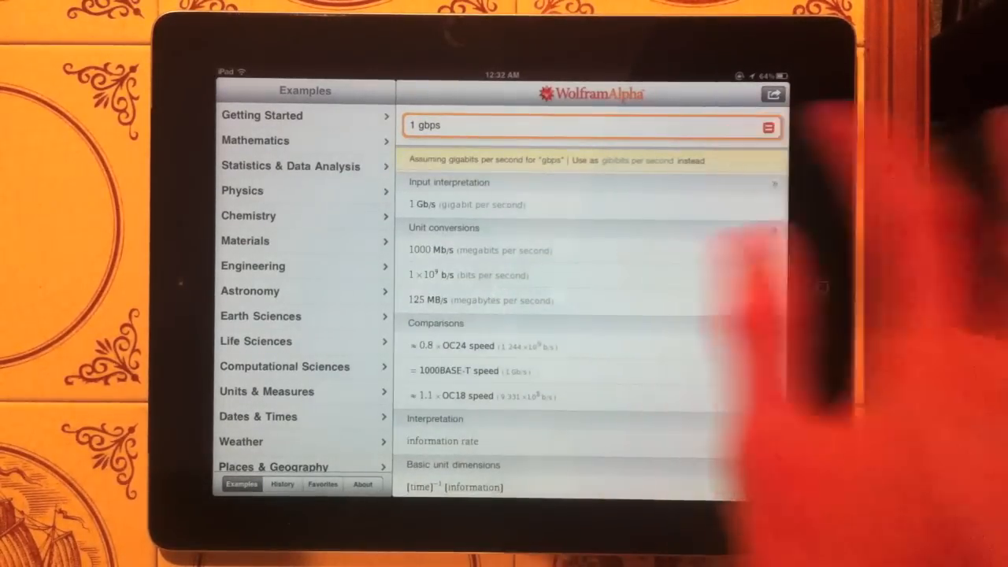
left_click(591, 126)
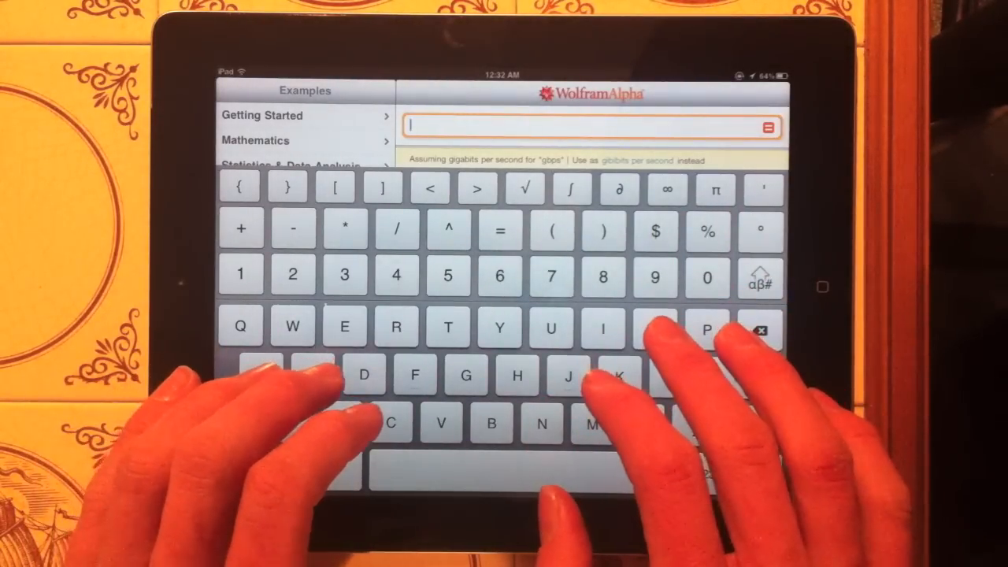
Search '2011 oscar winner' to list Academy Award winners, then clear the field
type("2011")
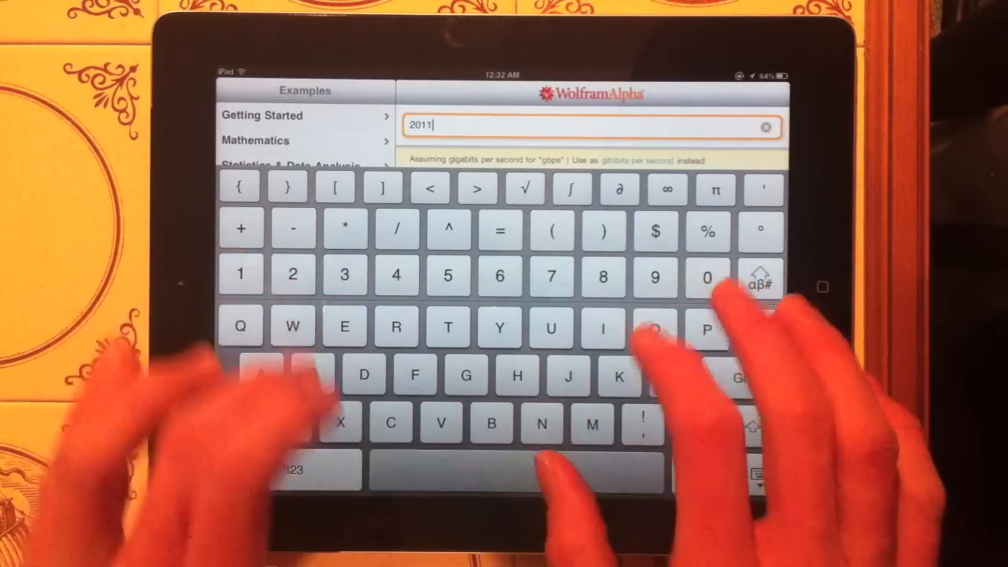
type("oscar")
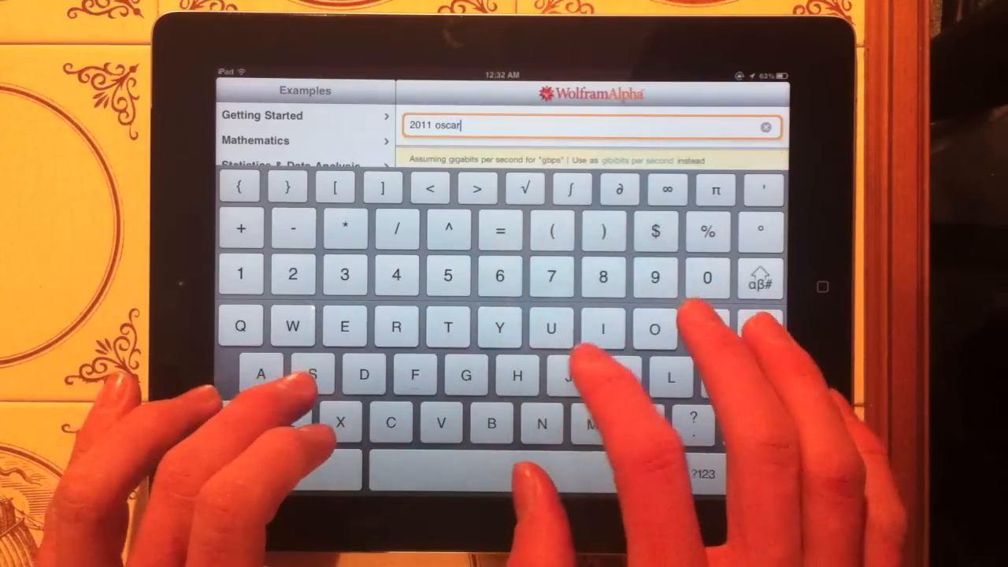
type("winner")
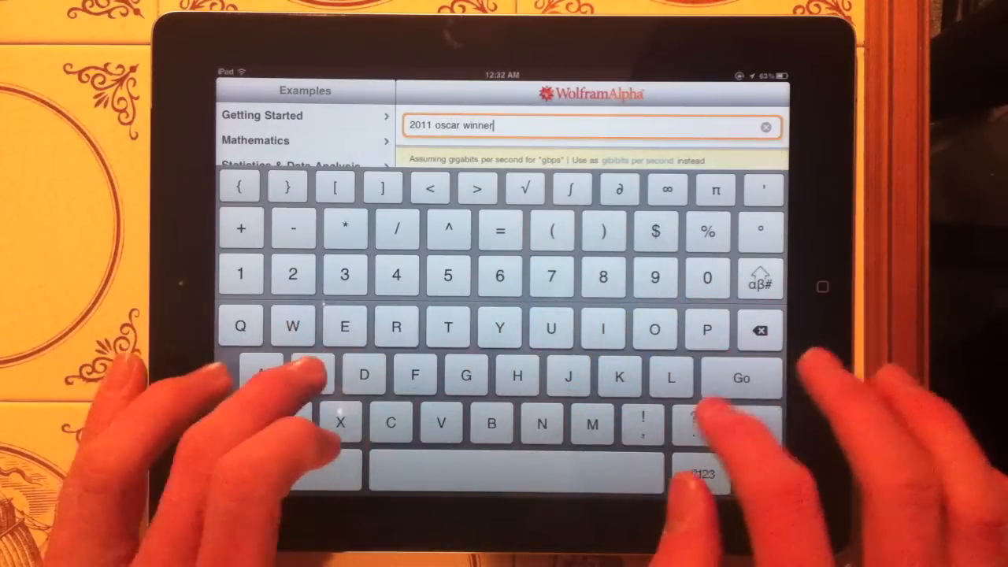
left_click(740, 377)
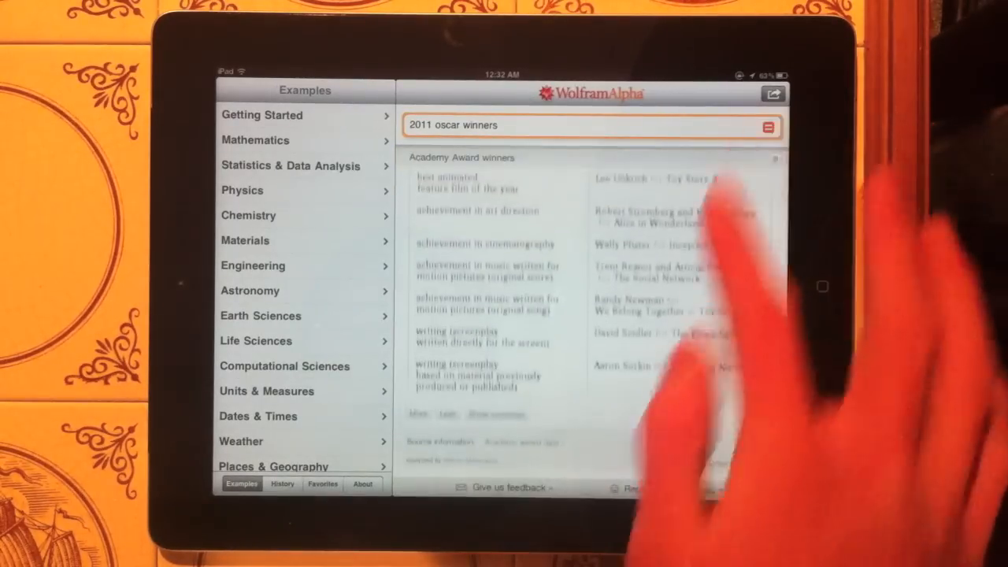
left_click(591, 126)
type("pi")
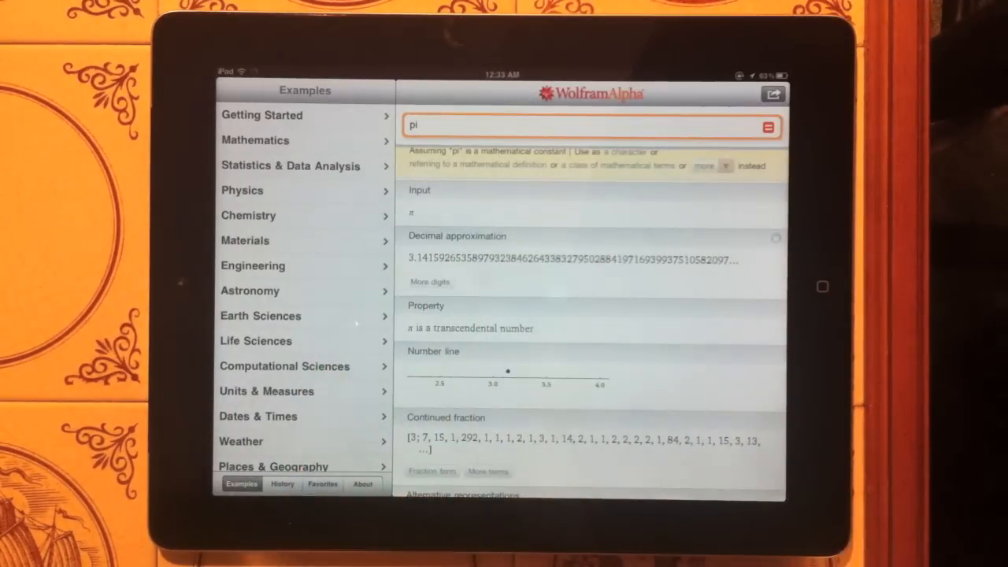
Expand pi's decimal approximation five times to many more digits, then clear the query
left_click(430, 282)
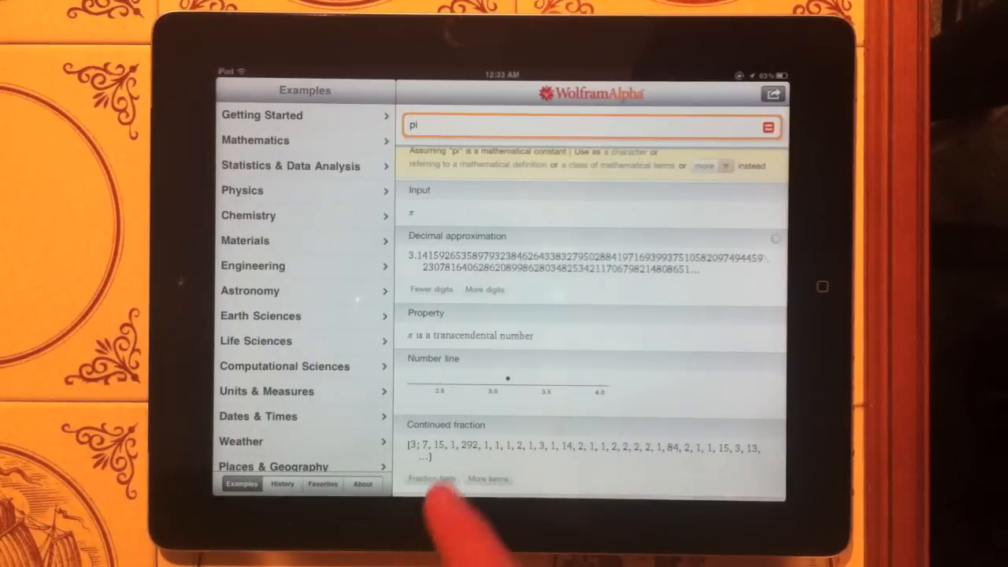
left_click(484, 289)
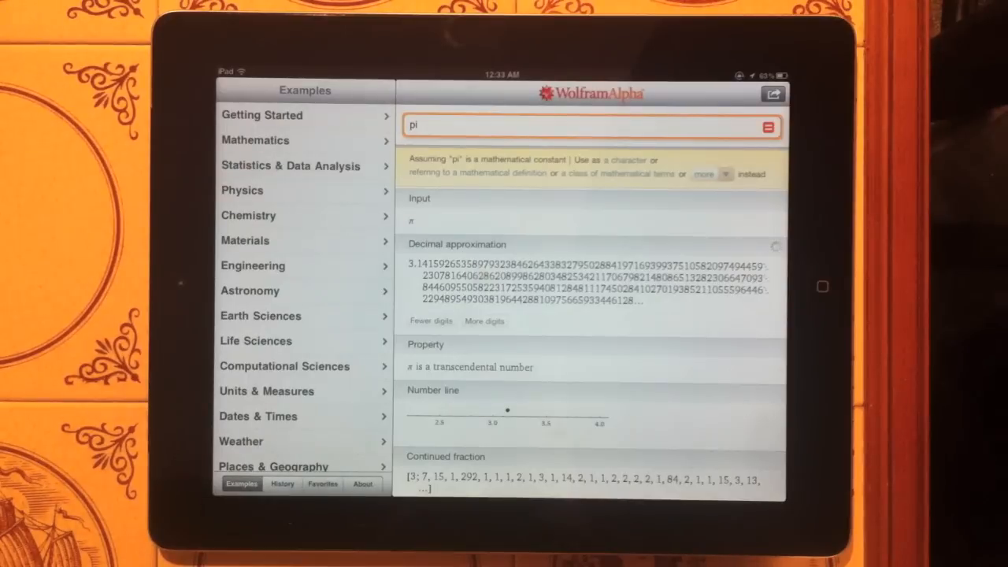
left_click(484, 320)
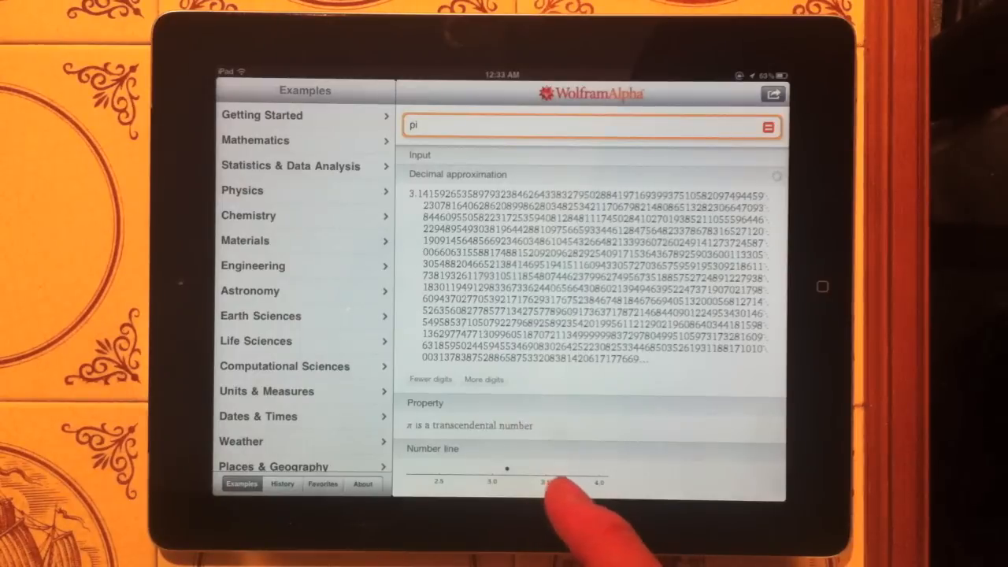
scroll("down", 3)
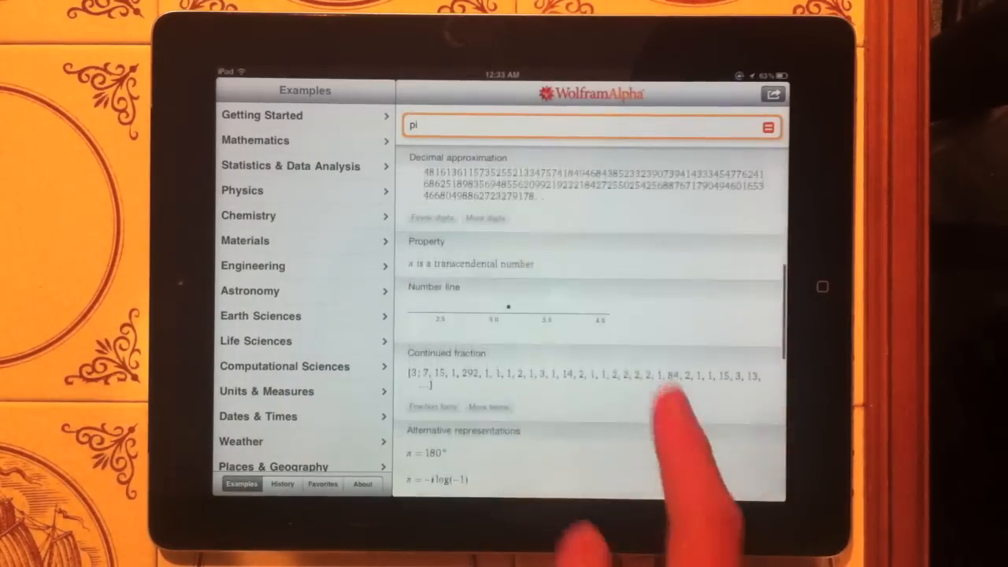
left_click(485, 218)
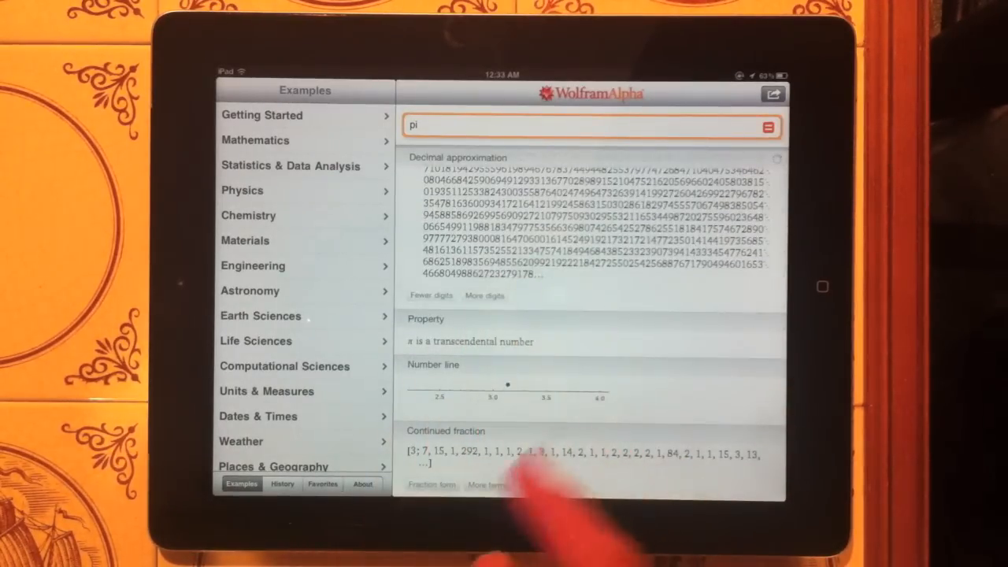
left_click(483, 296)
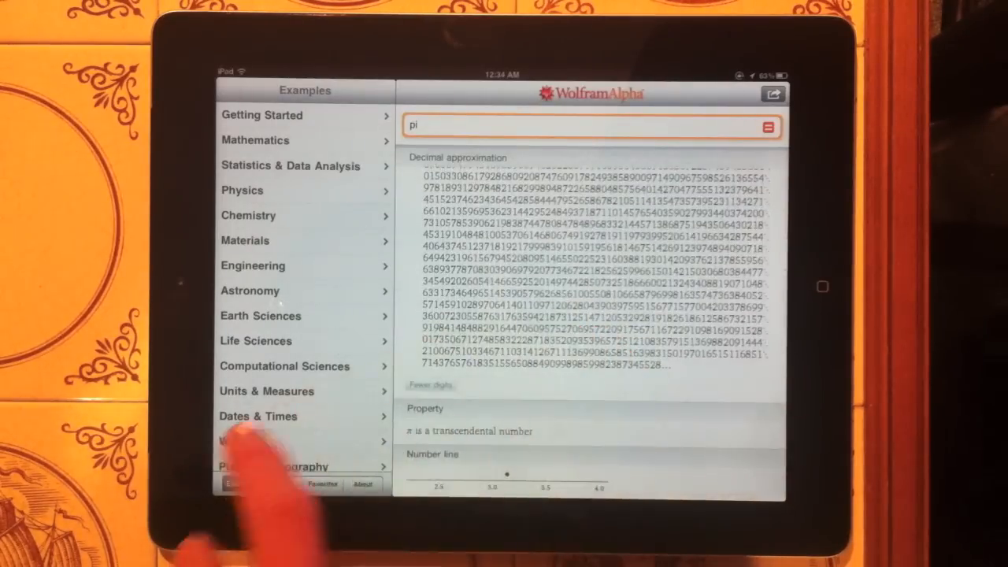
left_click(590, 126)
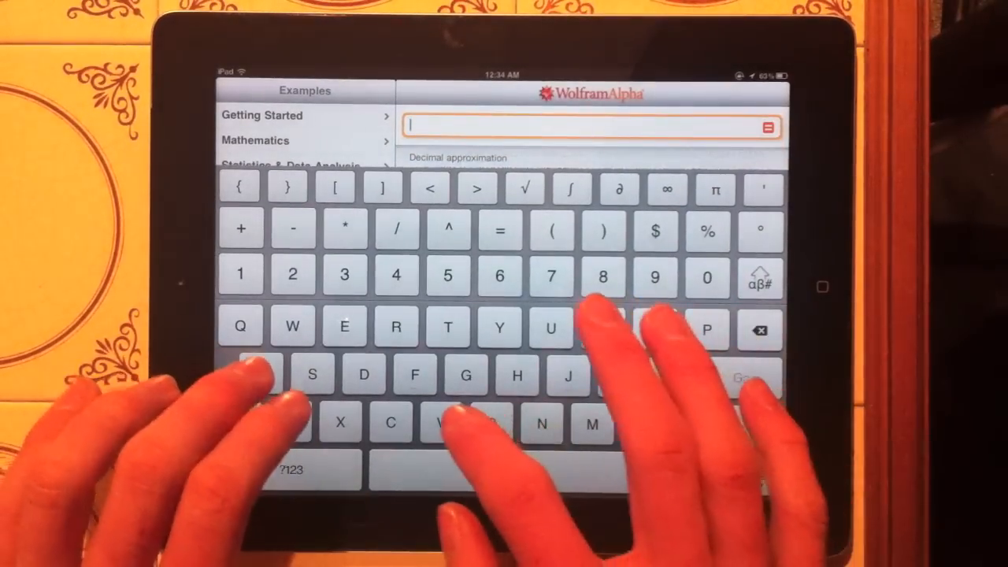
Search 'avg temp in los angelas' and scroll through the temperature and station results
type("avg")
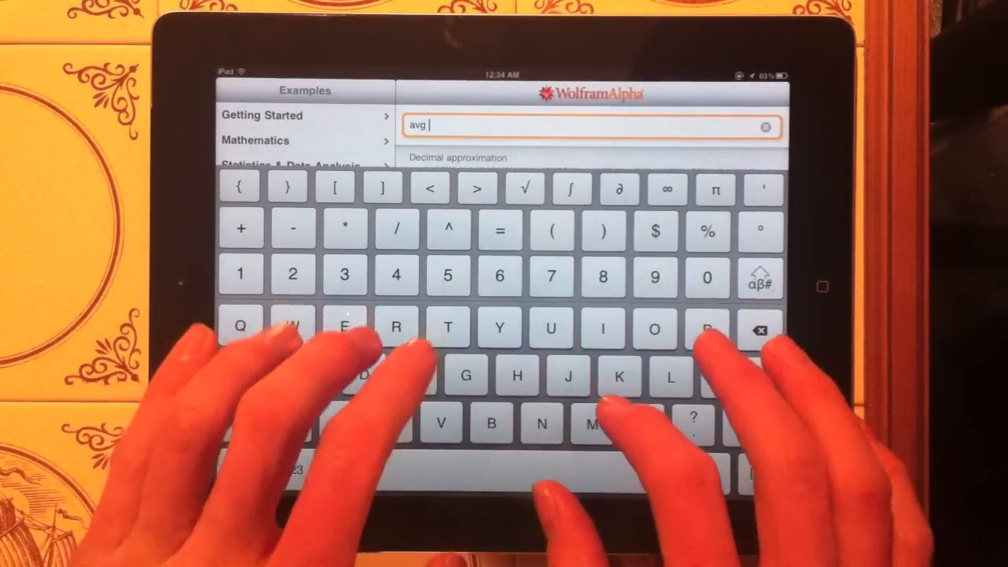
type("temp")
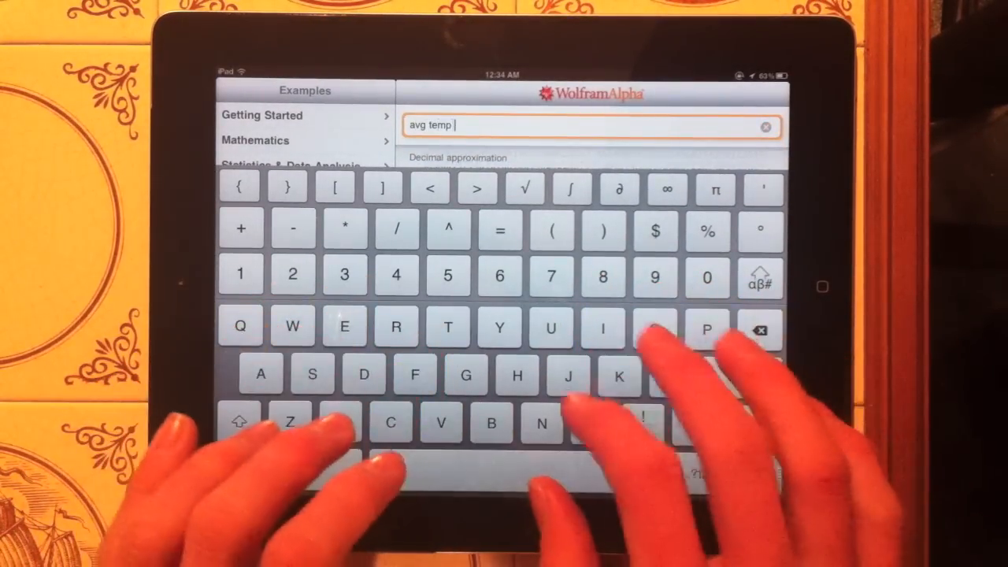
type("in m")
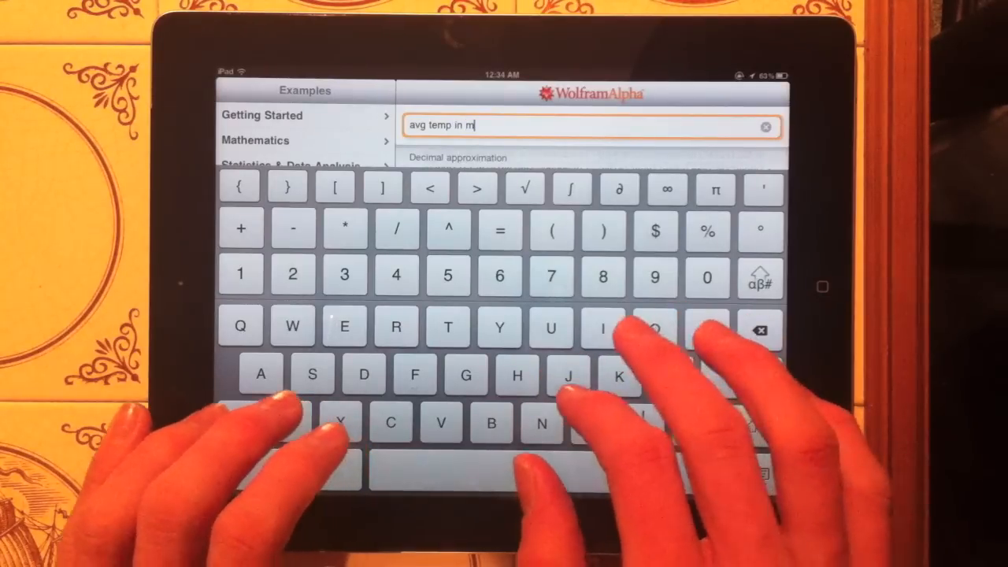
key("backspace")
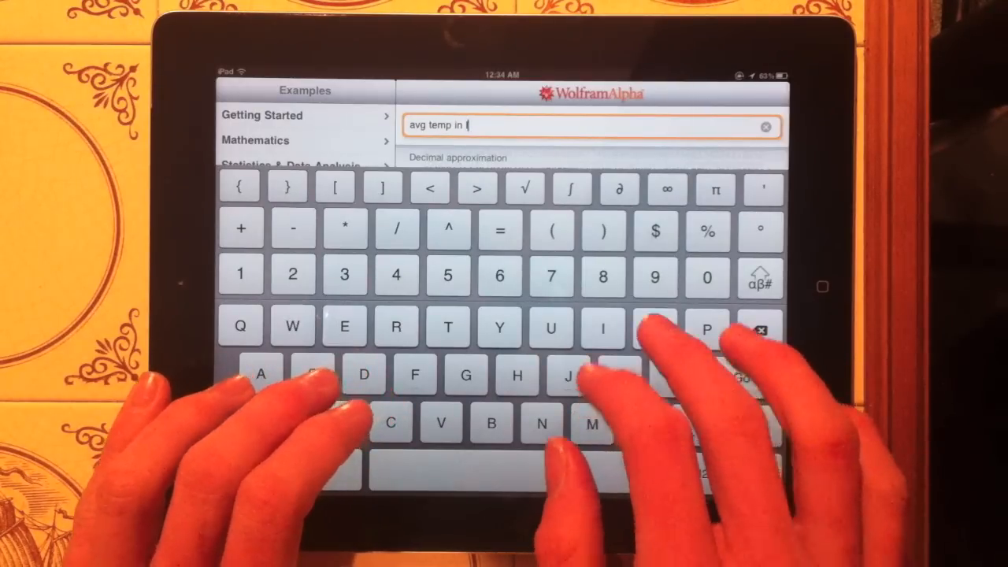
type("os angelas")
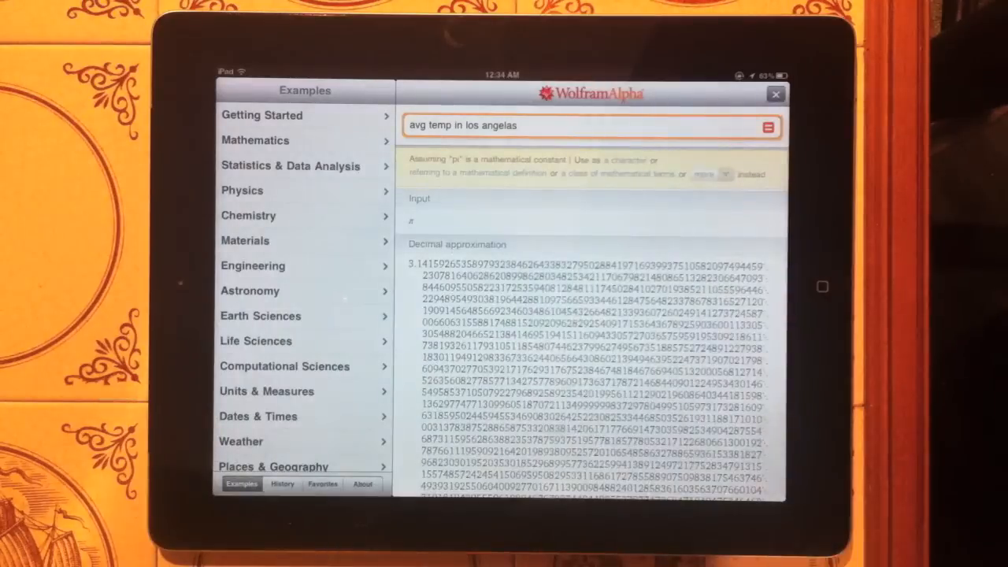
left_click(767, 127)
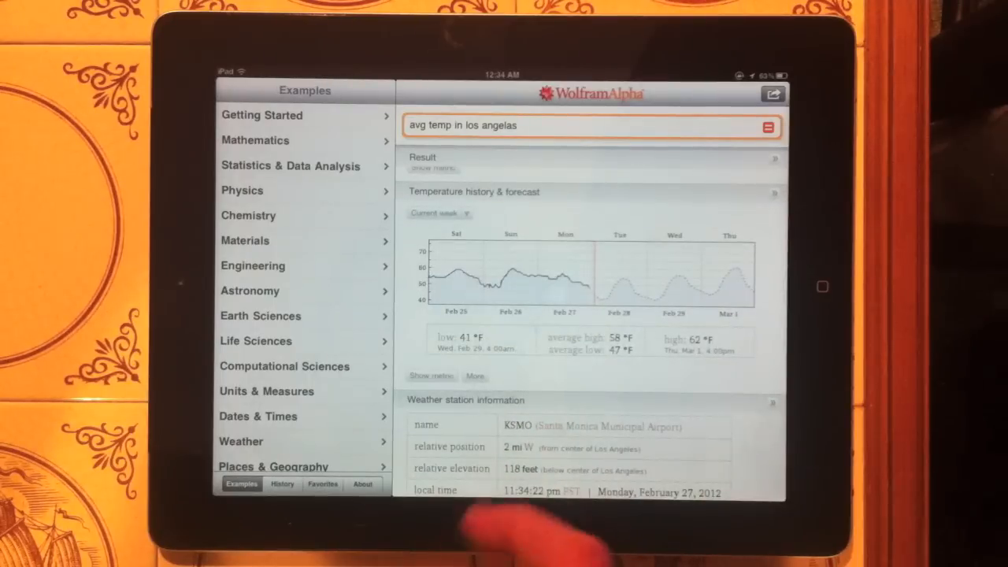
scroll("down", 3)
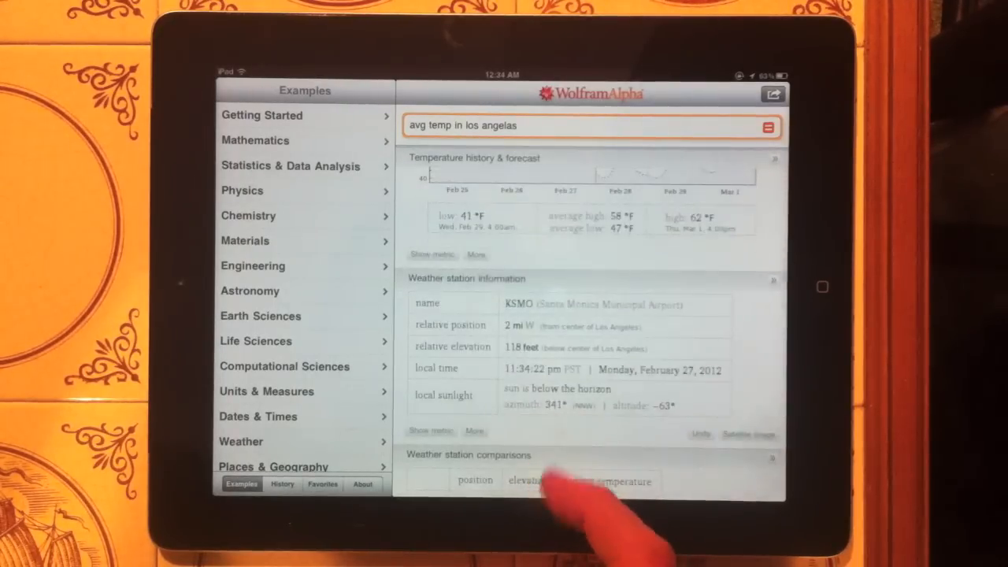